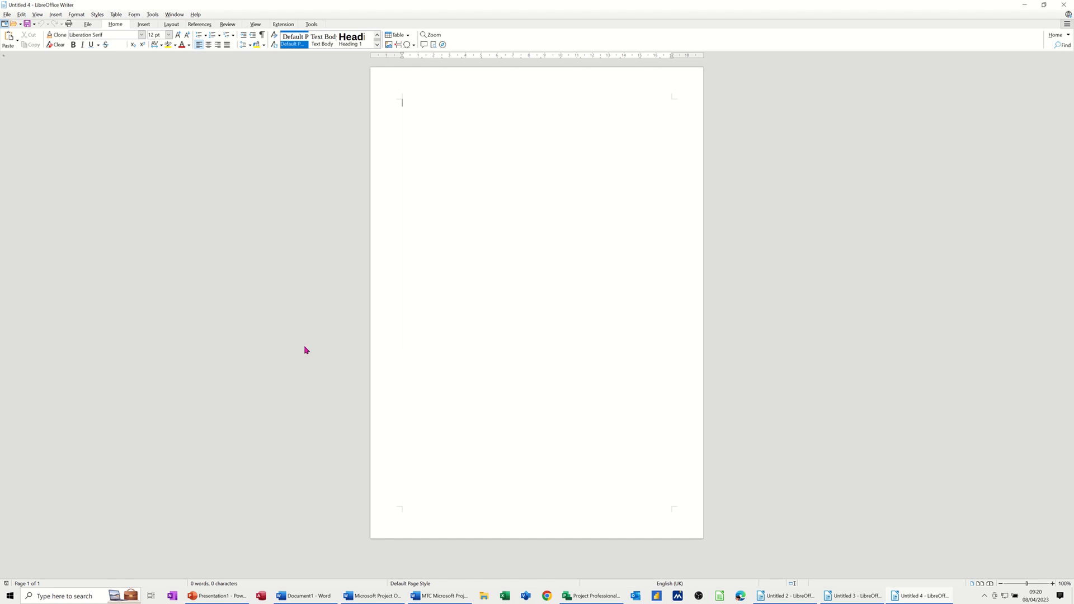
{"action": "mouse_move", "coordinate": [530, 231]}
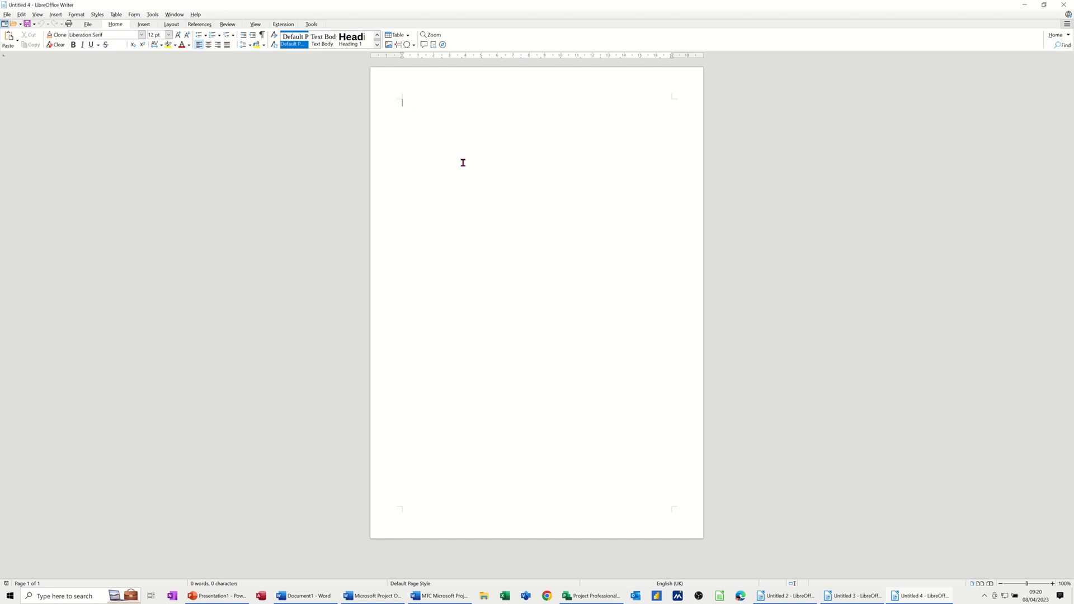
{"action": "mouse_move", "coordinate": [433, 161]}
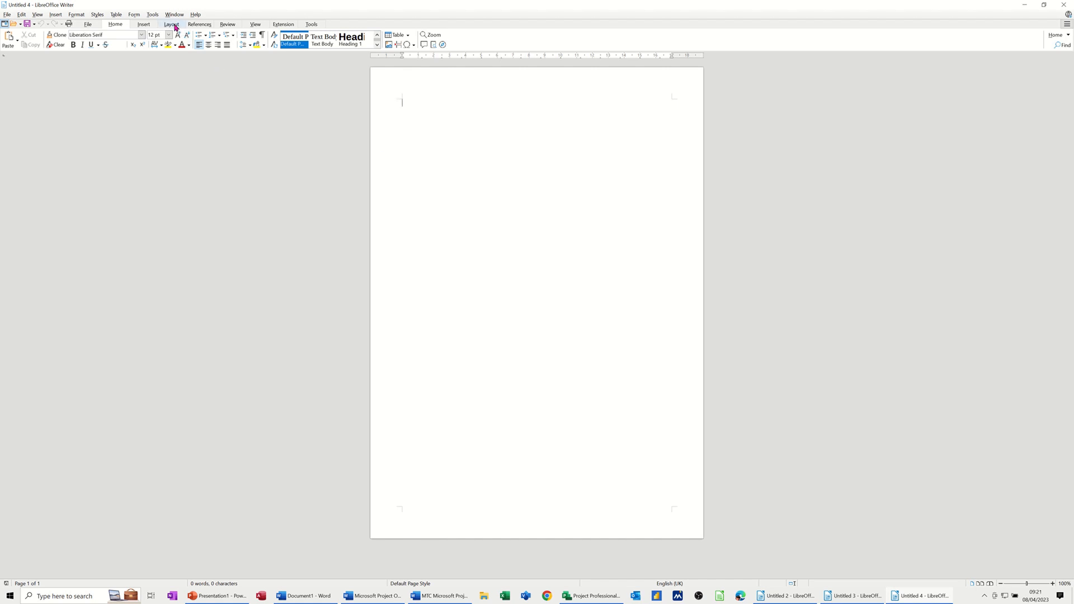
- Insert a manual page break whose following page uses the Landscape page style
{"action": "left_click", "coordinate": [170, 24]}
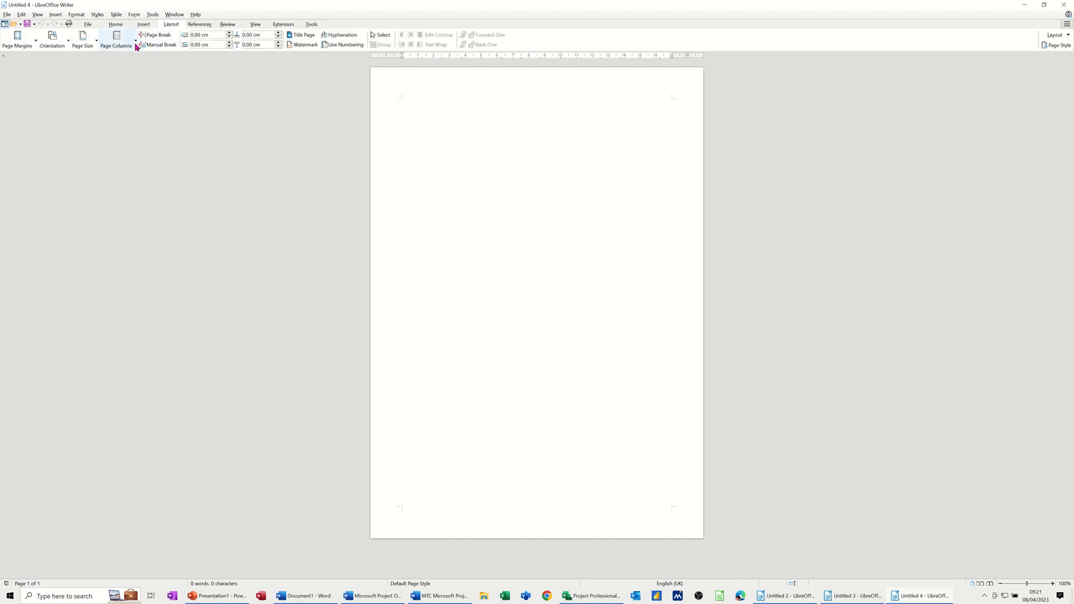
{"action": "mouse_move", "coordinate": [161, 46]}
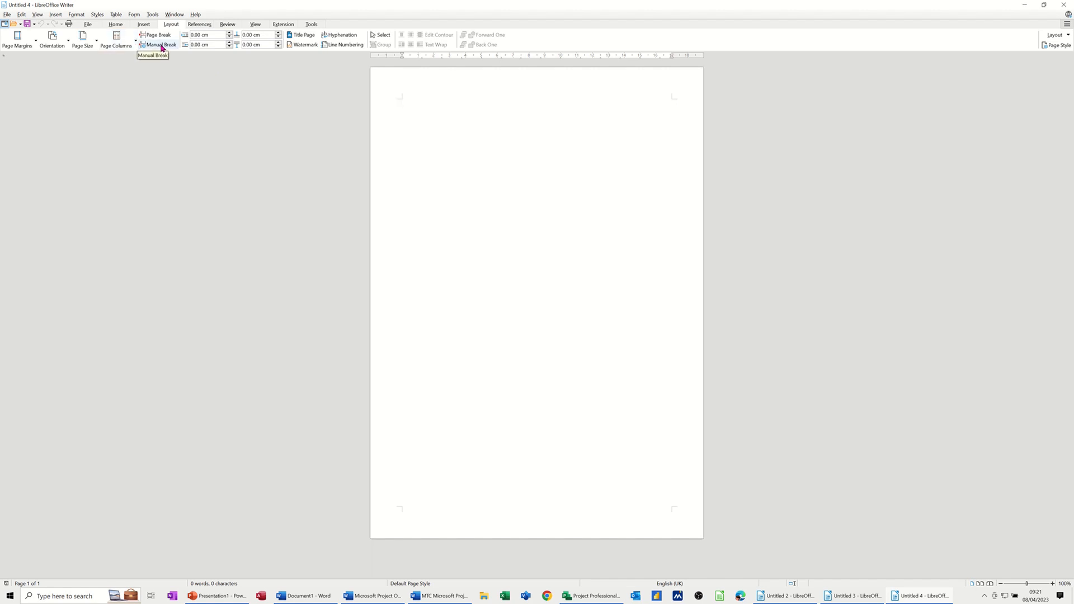
{"action": "left_click", "coordinate": [162, 44]}
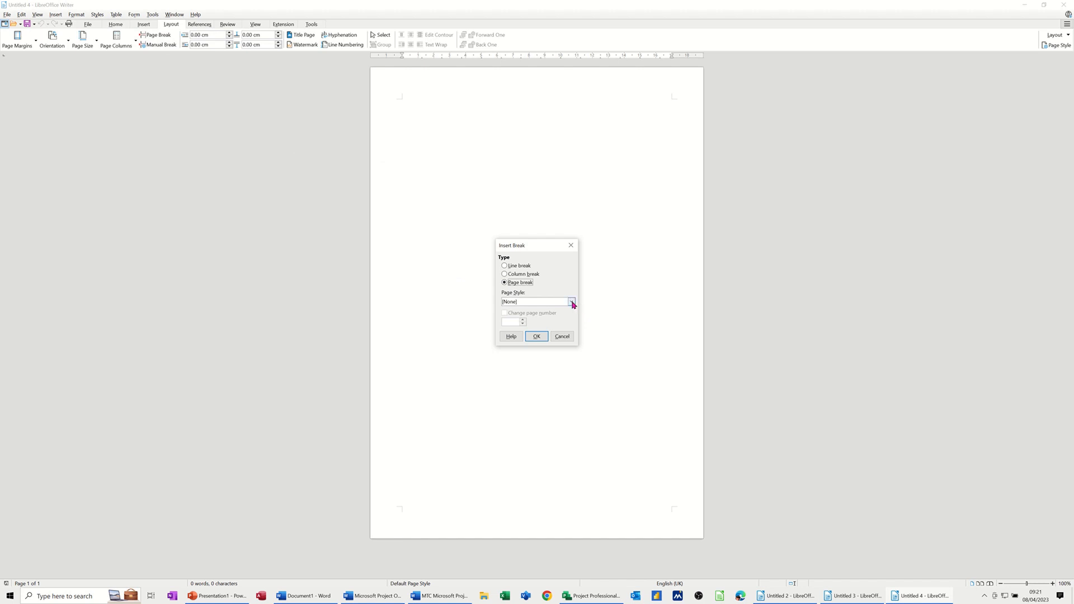
{"action": "left_click", "coordinate": [570, 301]}
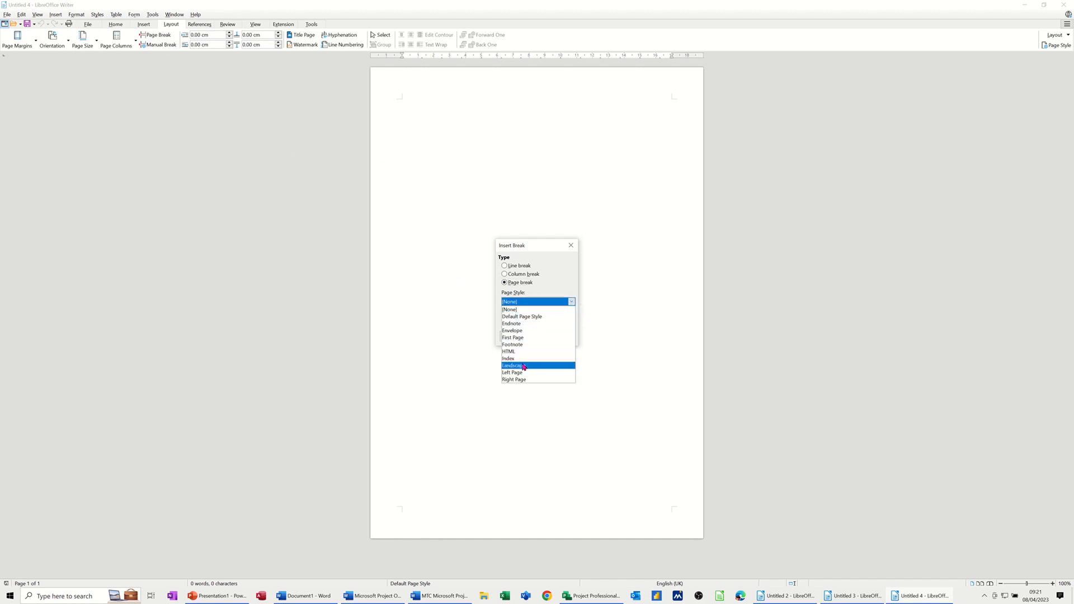
{"action": "left_click", "coordinate": [520, 365]}
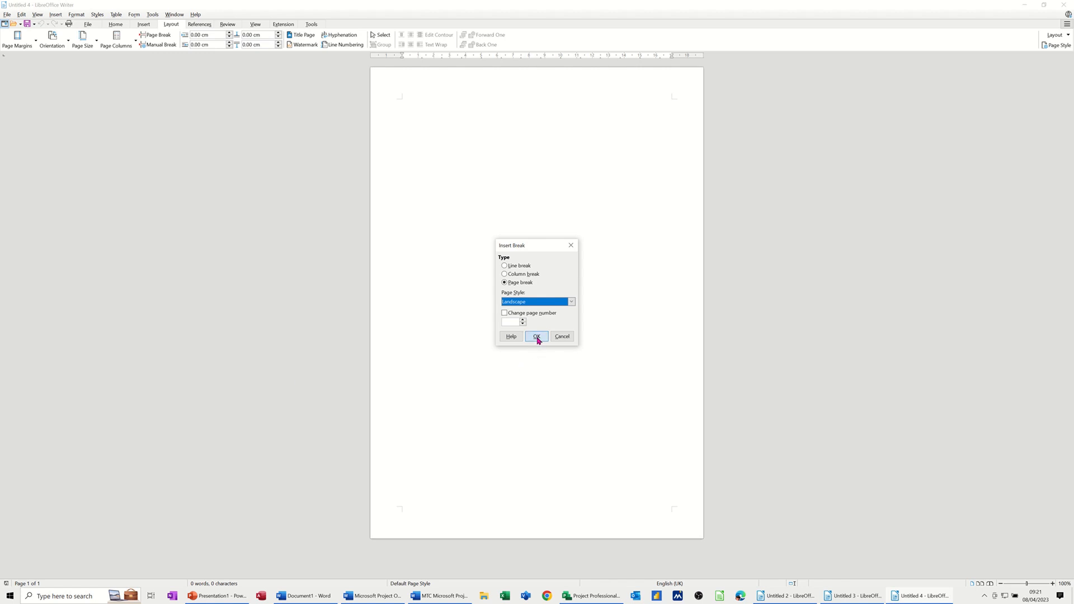
{"action": "left_click", "coordinate": [536, 336]}
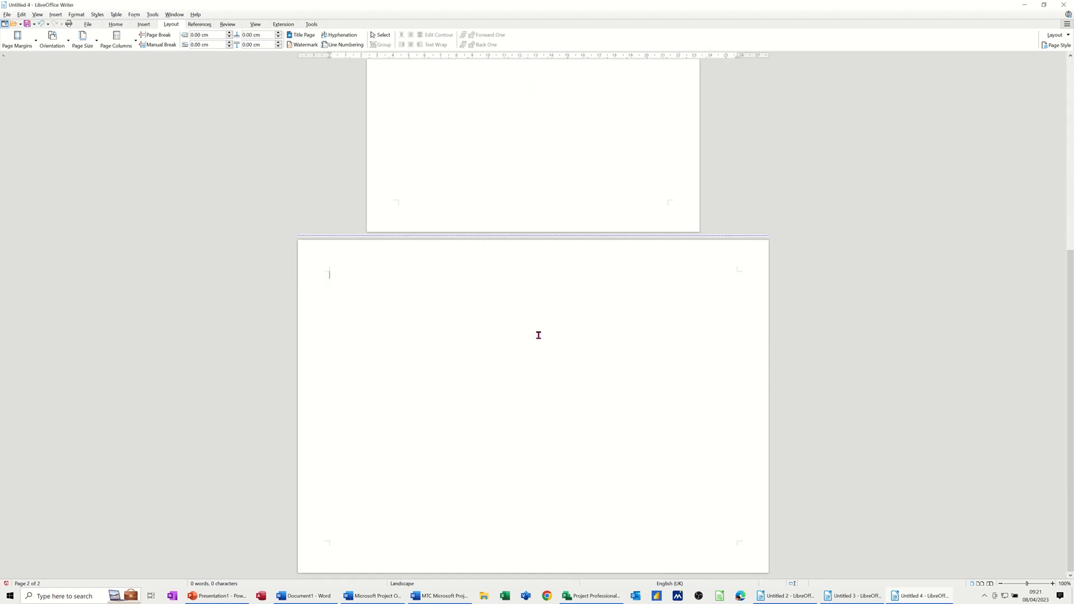
{"action": "mouse_move", "coordinate": [162, 47]}
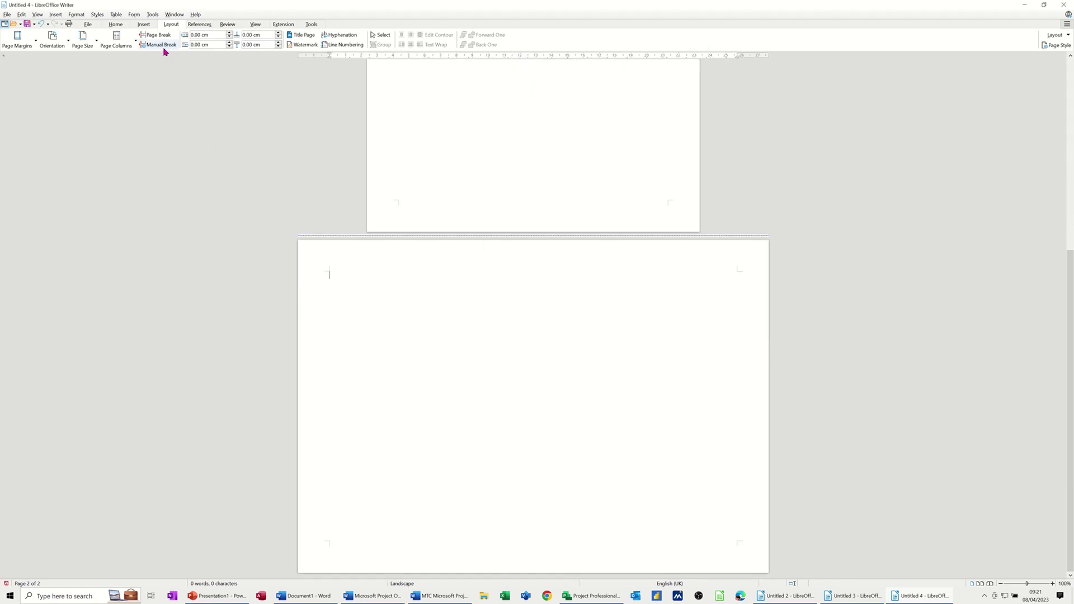
- Begin another manual break and reopen the page-style list for the third page
{"action": "left_click", "coordinate": [161, 45]}
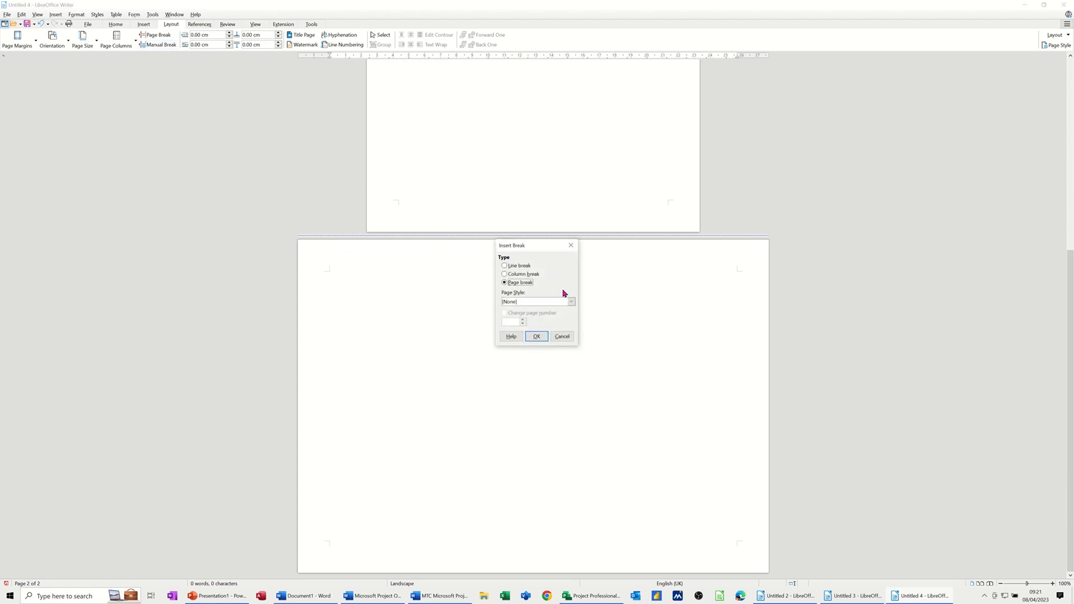
{"action": "left_click", "coordinate": [570, 302]}
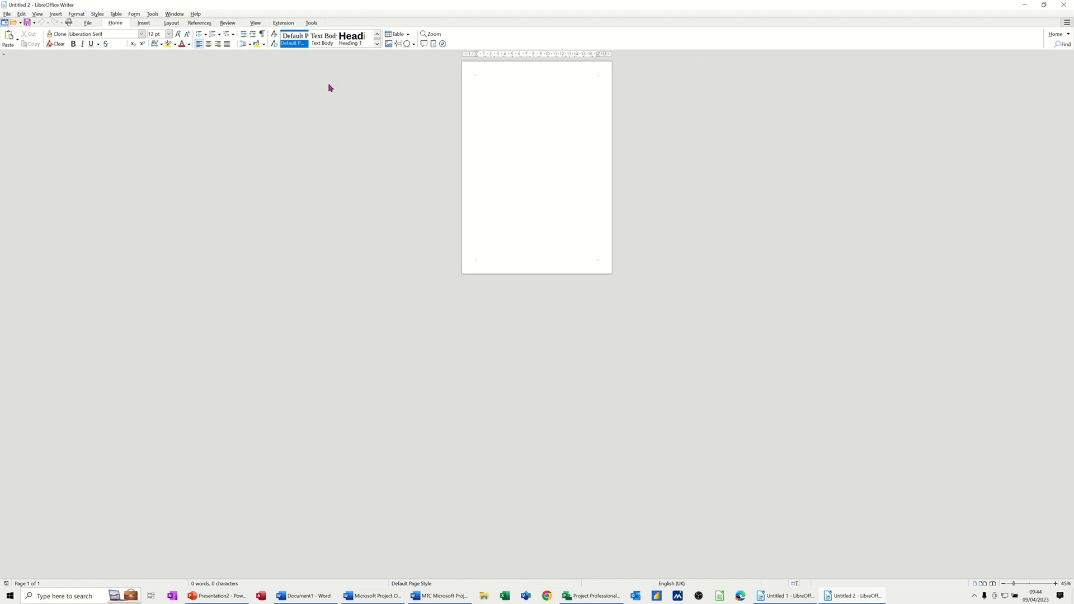
- Insert a page break with a chosen page style, restarting page numbering at 1
{"action": "left_click", "coordinate": [170, 23]}
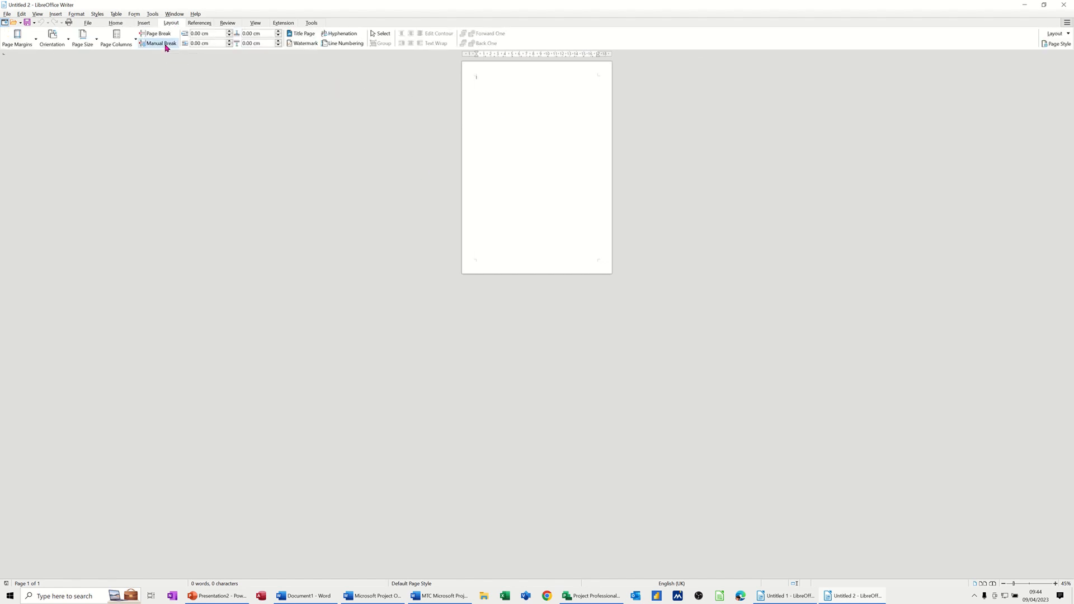
{"action": "left_click", "coordinate": [157, 43]}
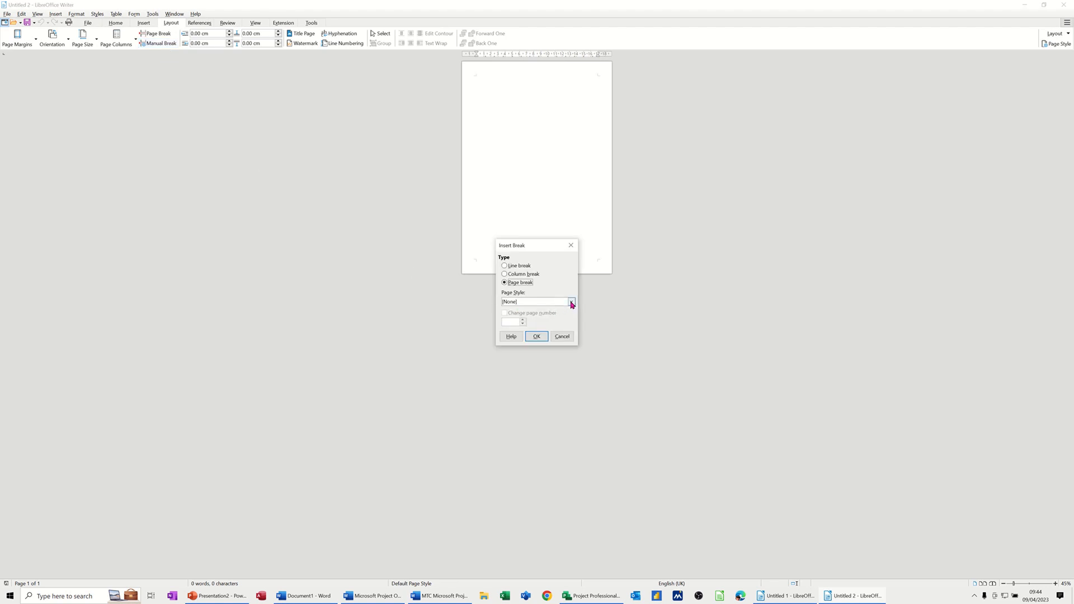
{"action": "left_click", "coordinate": [571, 302]}
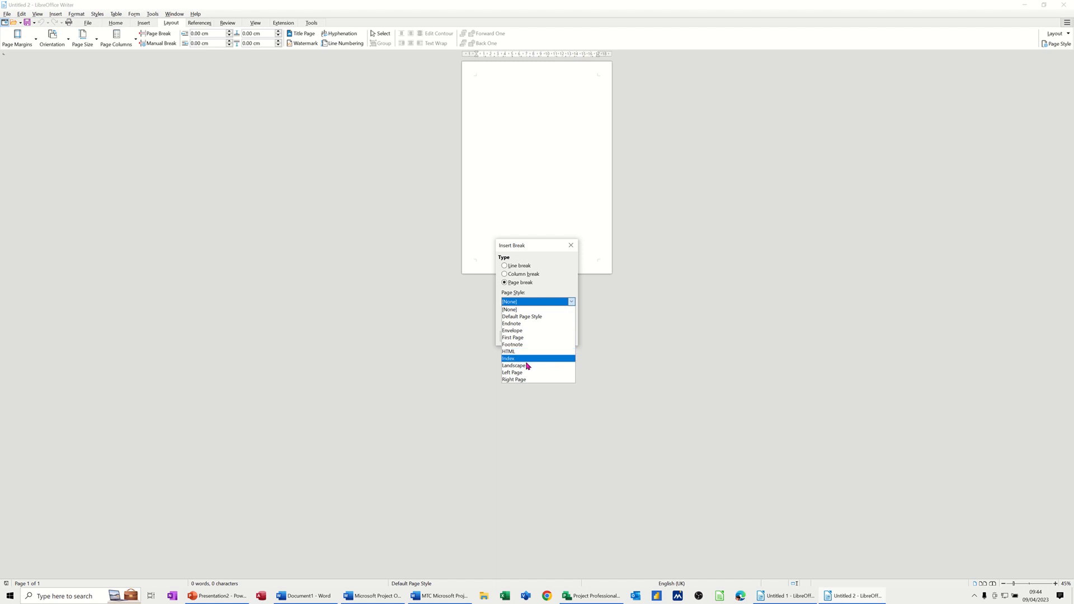
{"action": "left_click", "coordinate": [515, 364]}
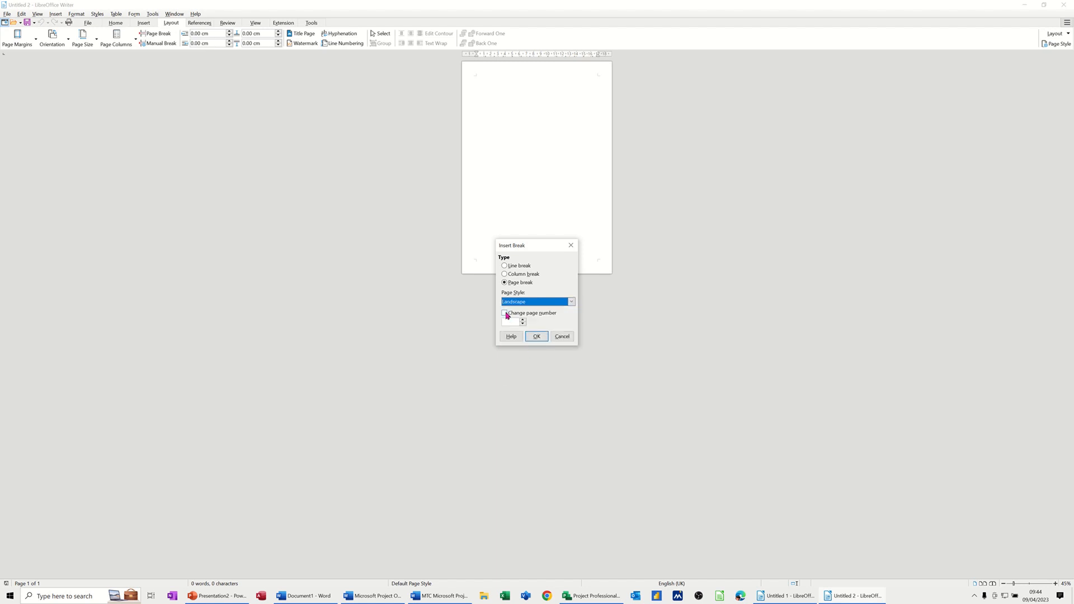
{"action": "left_click", "coordinate": [504, 313]}
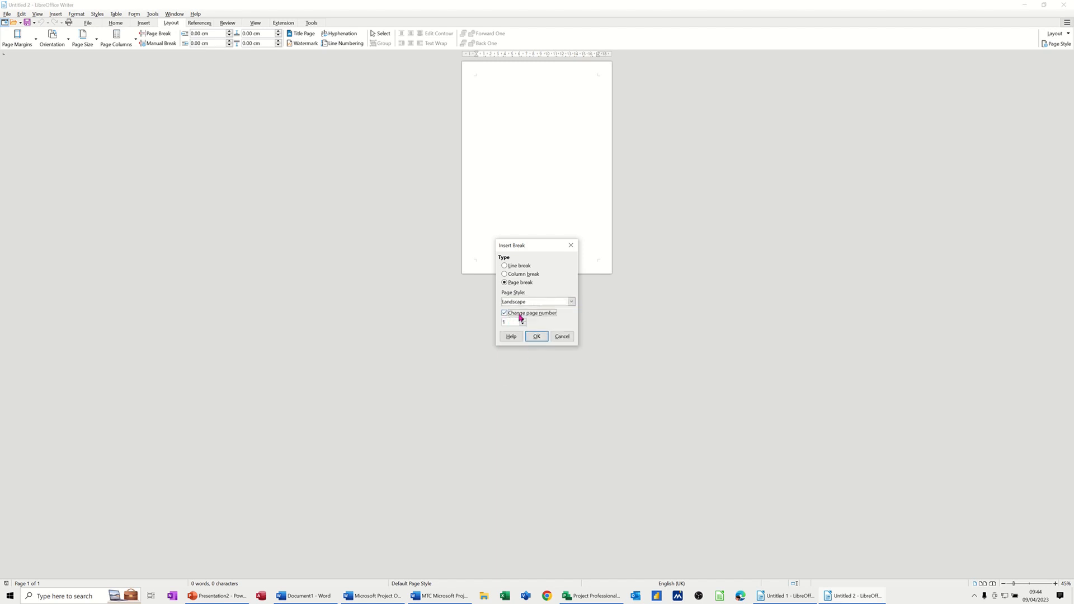
{"action": "left_click", "coordinate": [536, 335]}
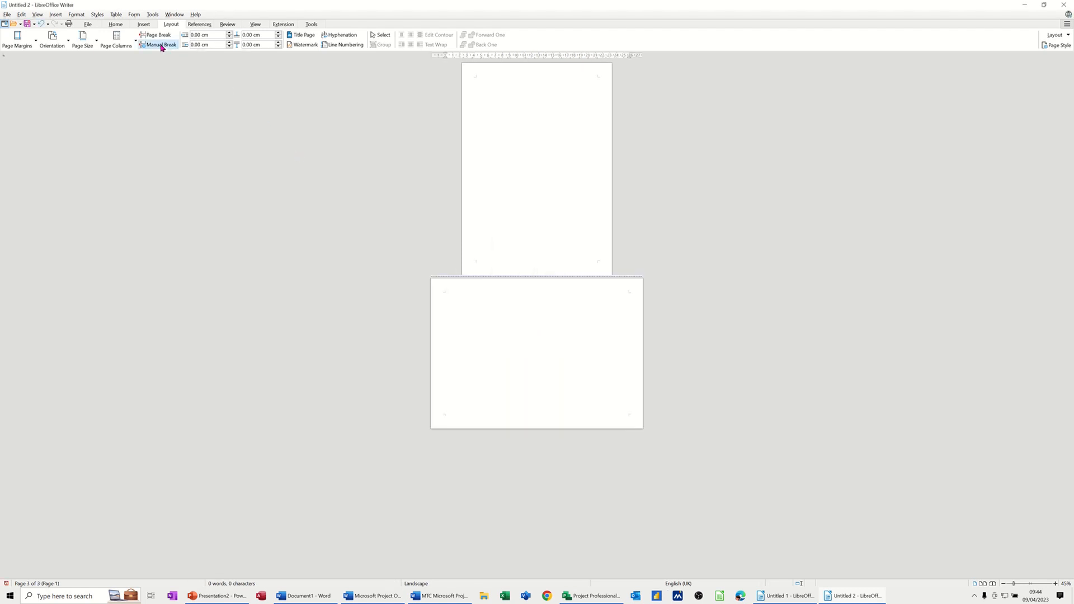
- Insert a further break with the Default Page Style to start the final portrait page
{"action": "left_click", "coordinate": [162, 45]}
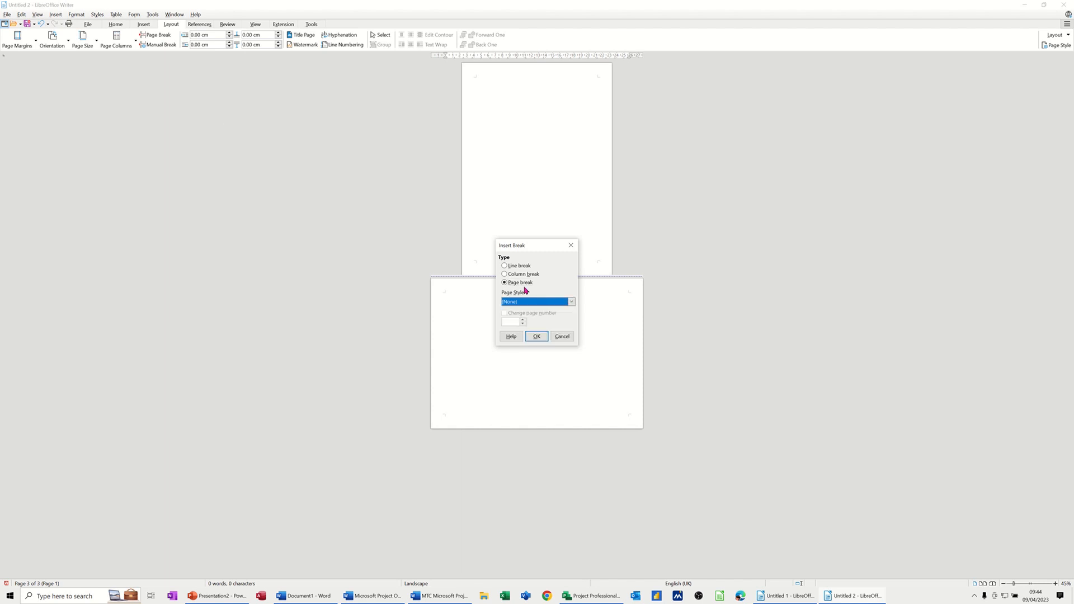
{"action": "left_click", "coordinate": [570, 302]}
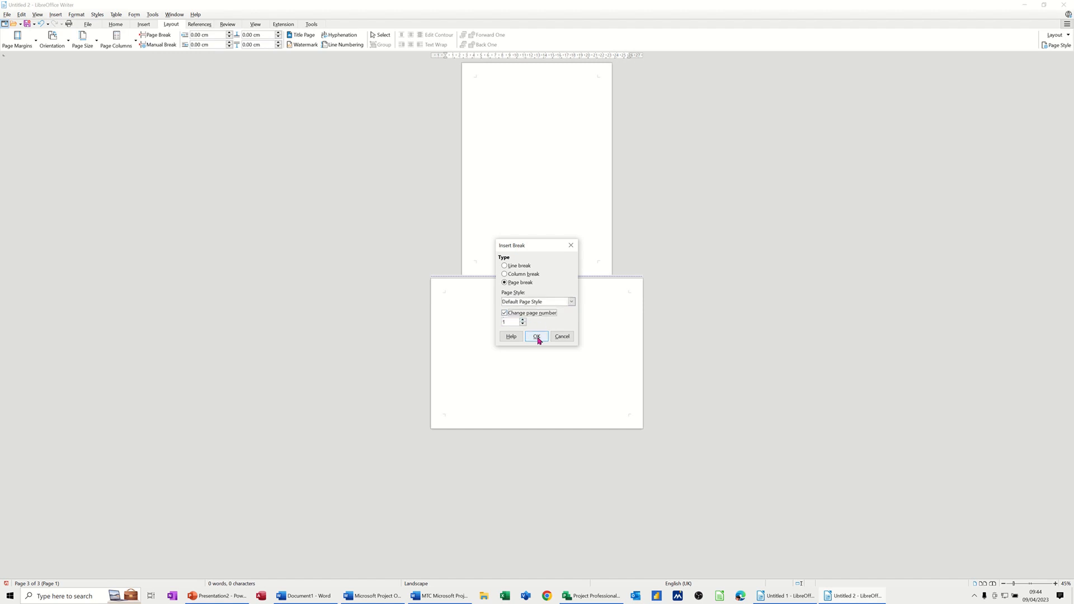
{"action": "left_click", "coordinate": [537, 335]}
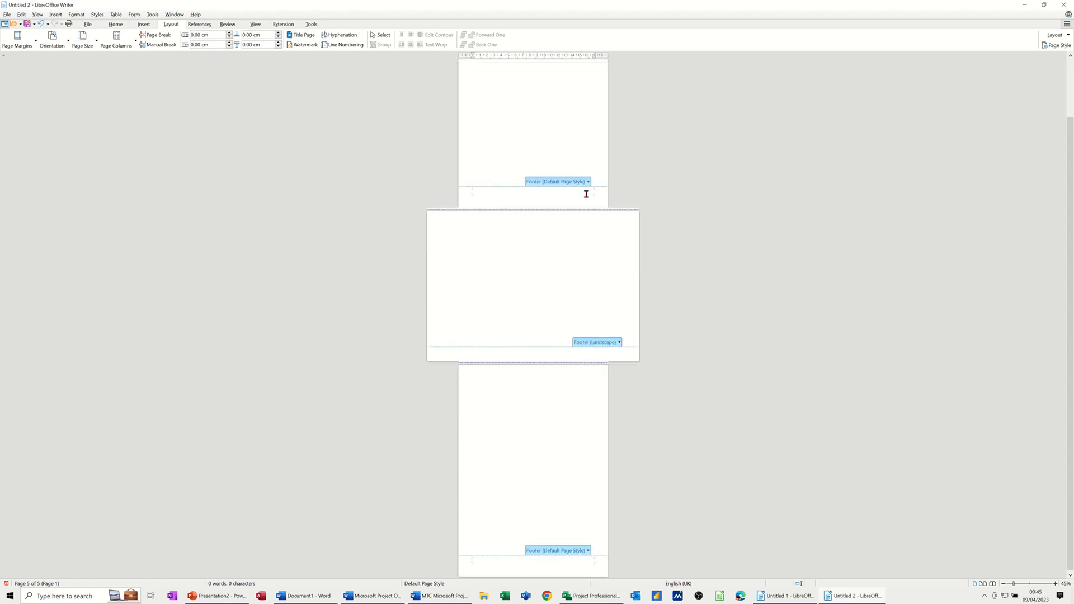
- Add a page number to the portrait footer and enable a numbered footer on the landscape page
{"action": "left_click", "coordinate": [588, 182]}
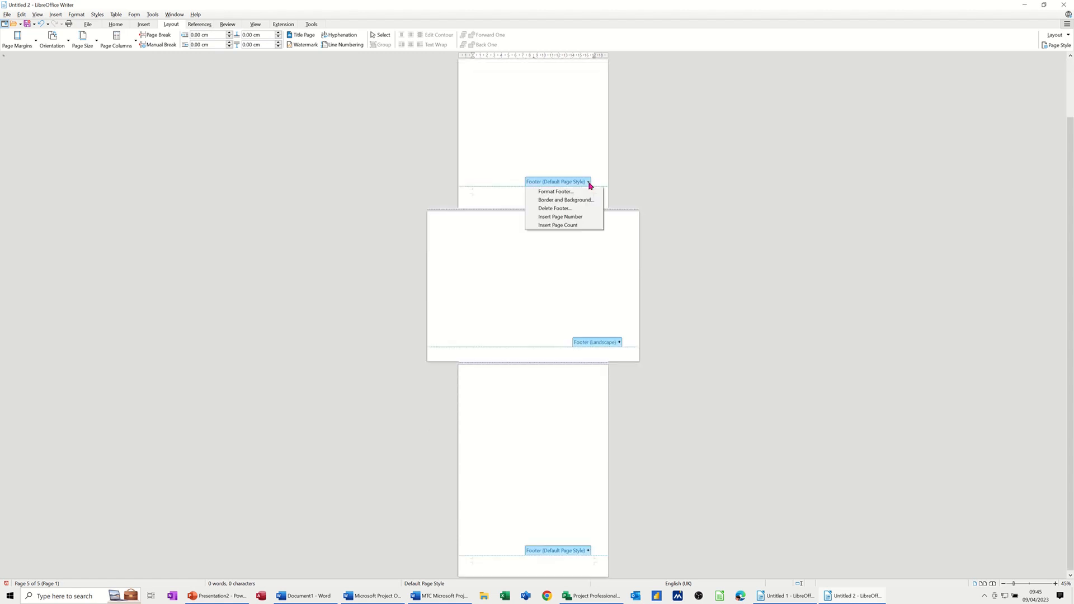
{"action": "left_click", "coordinate": [559, 217]}
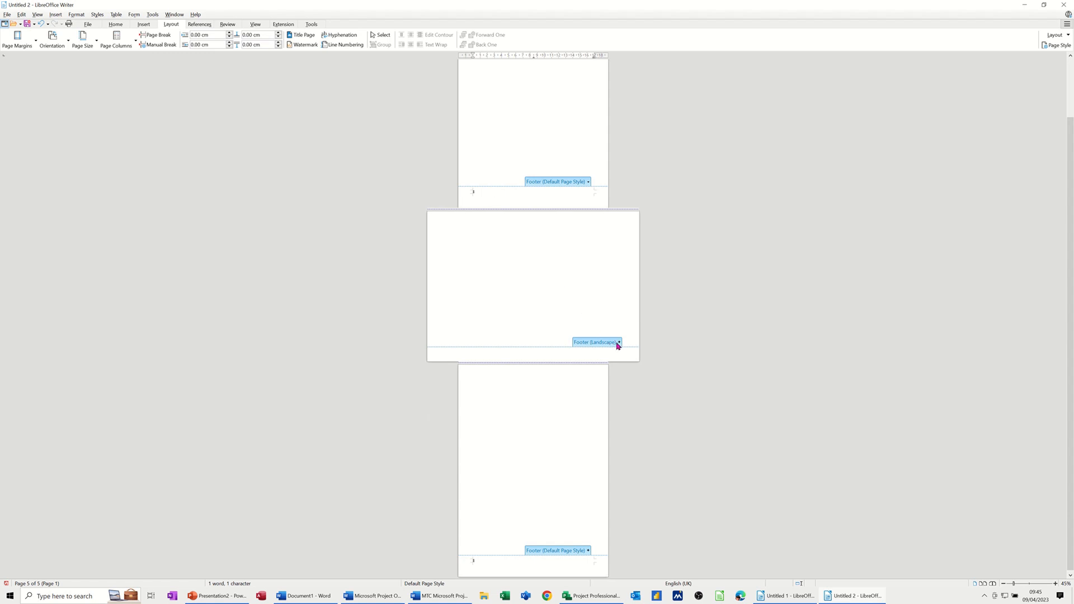
{"action": "left_click", "coordinate": [618, 343]}
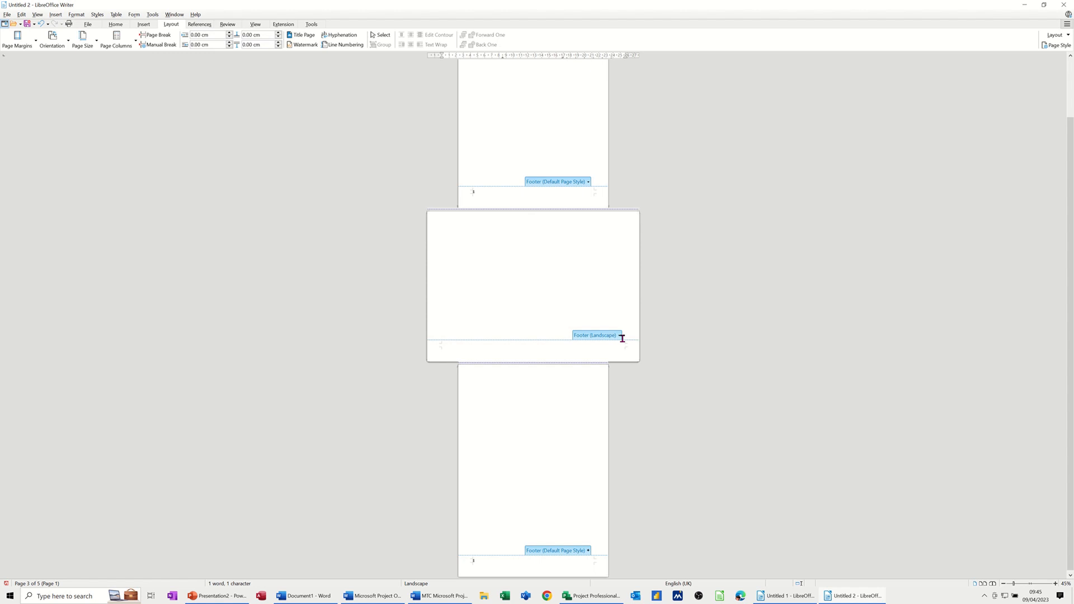
{"action": "left_click", "coordinate": [619, 336]}
{"action": "type", "text": "3"}
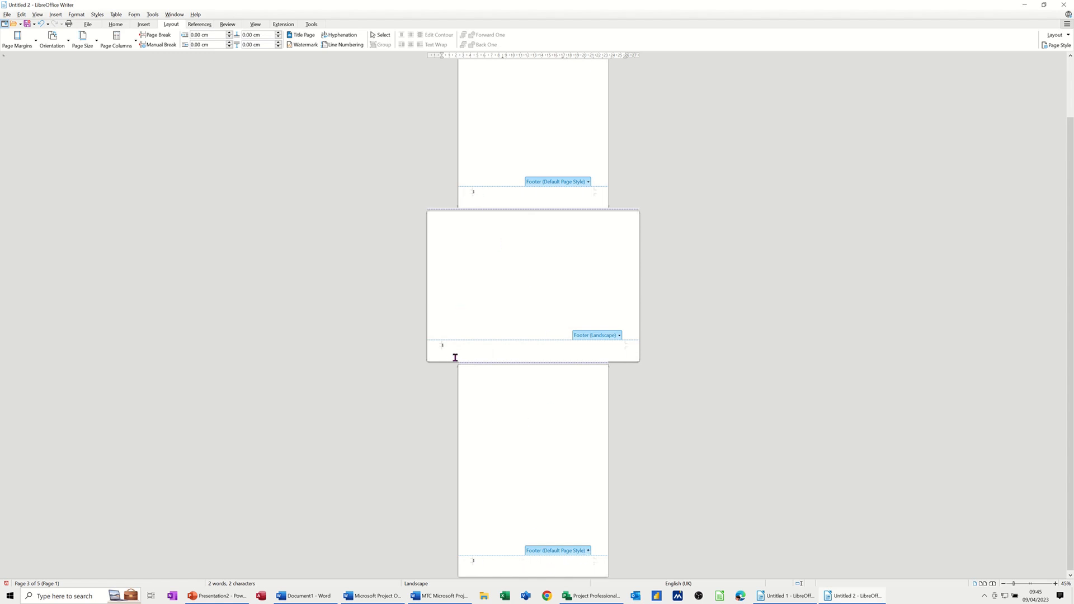
{"action": "mouse_move", "coordinate": [451, 348]}
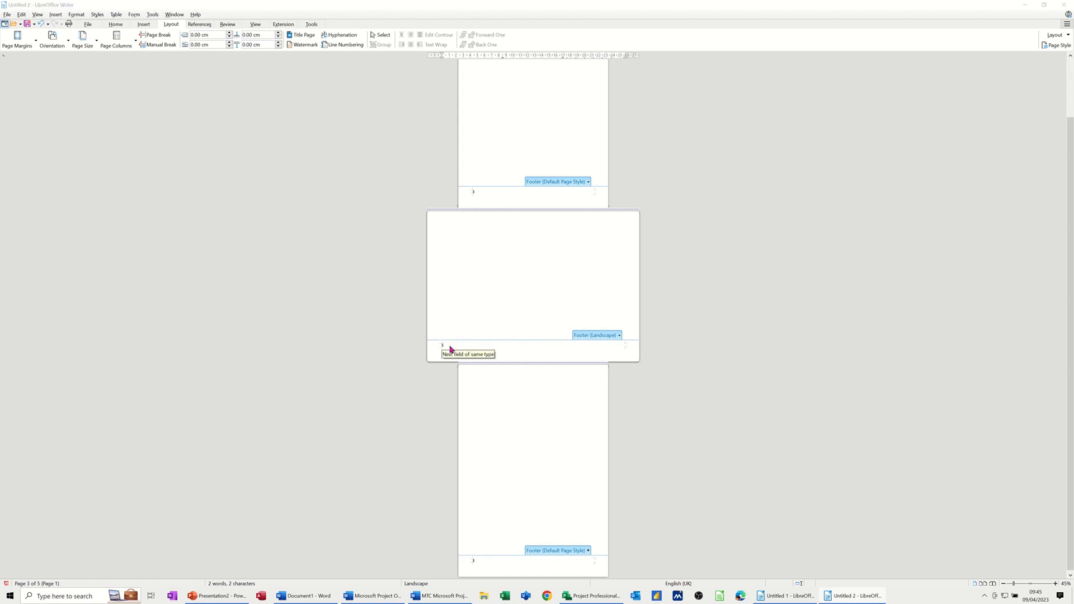
- Set the landscape page's number field to A B C letter format
{"action": "double_click", "coordinate": [442, 345]}
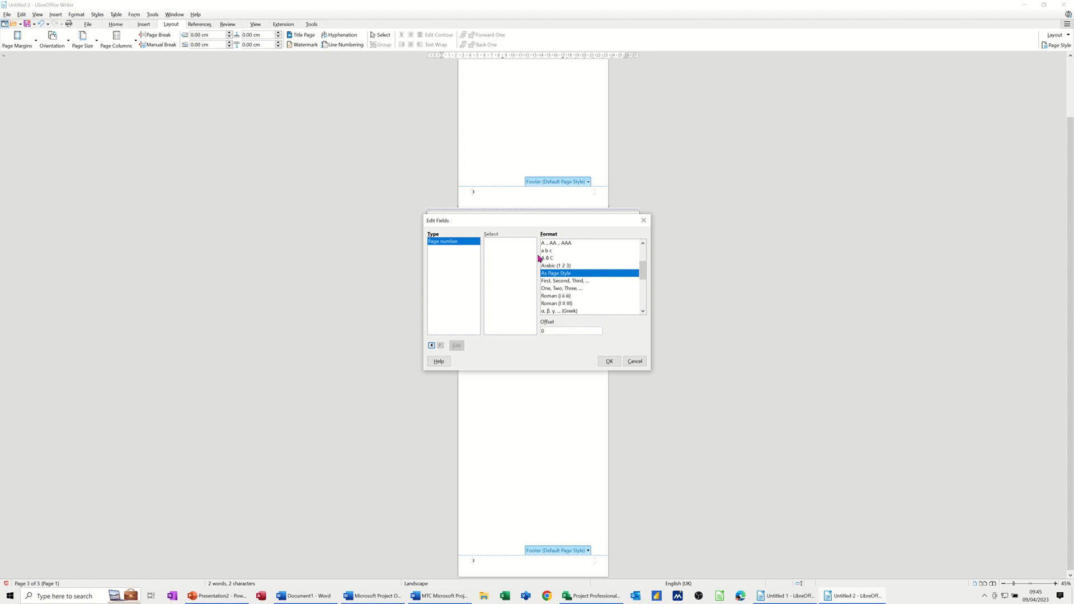
{"action": "left_click", "coordinate": [547, 257]}
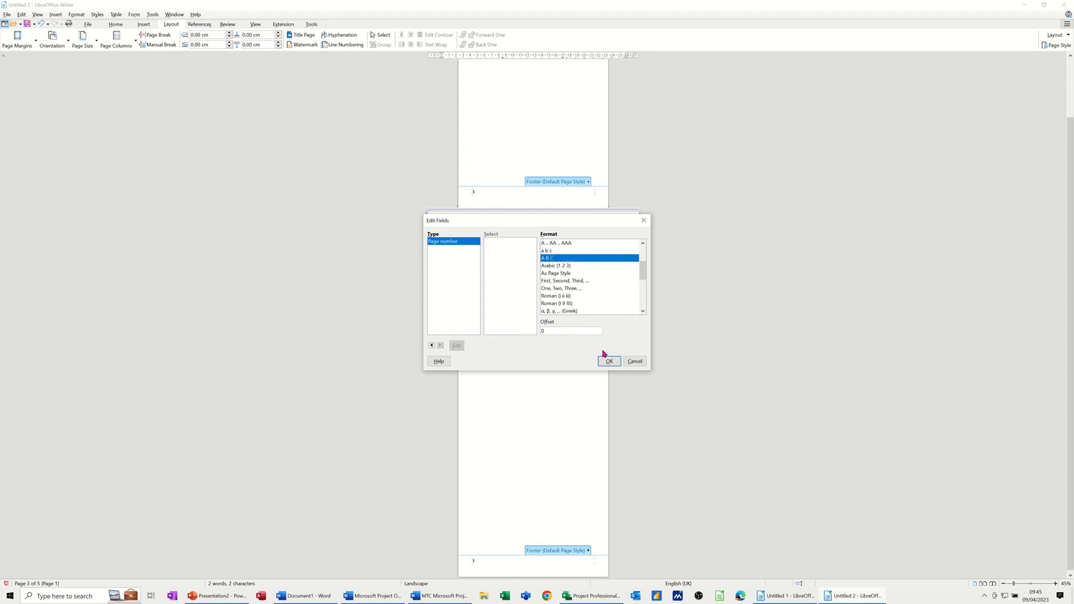
{"action": "left_click", "coordinate": [608, 361]}
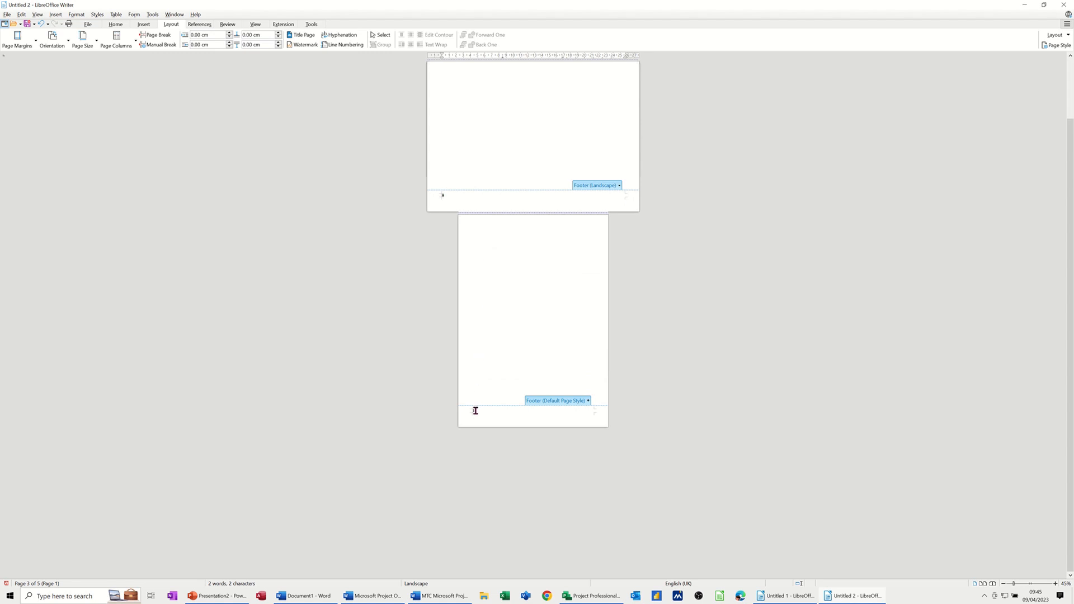
- Set the last page's number to Arabic 1 2 3 and the first page's to Roman i ii iii
{"action": "double_click", "coordinate": [474, 410]}
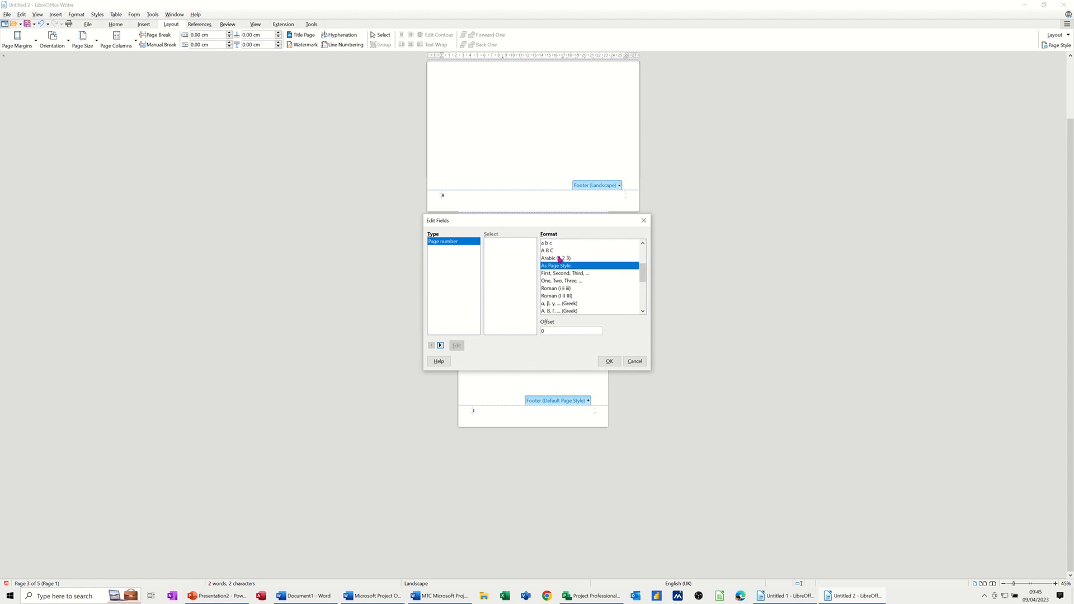
{"action": "left_click", "coordinate": [555, 257]}
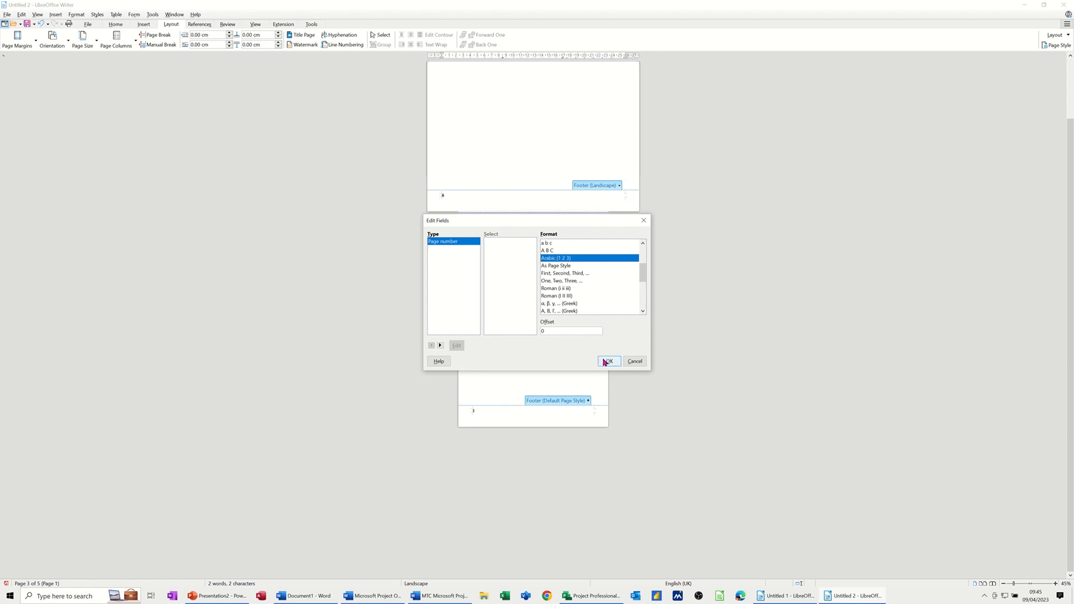
{"action": "left_click", "coordinate": [608, 361]}
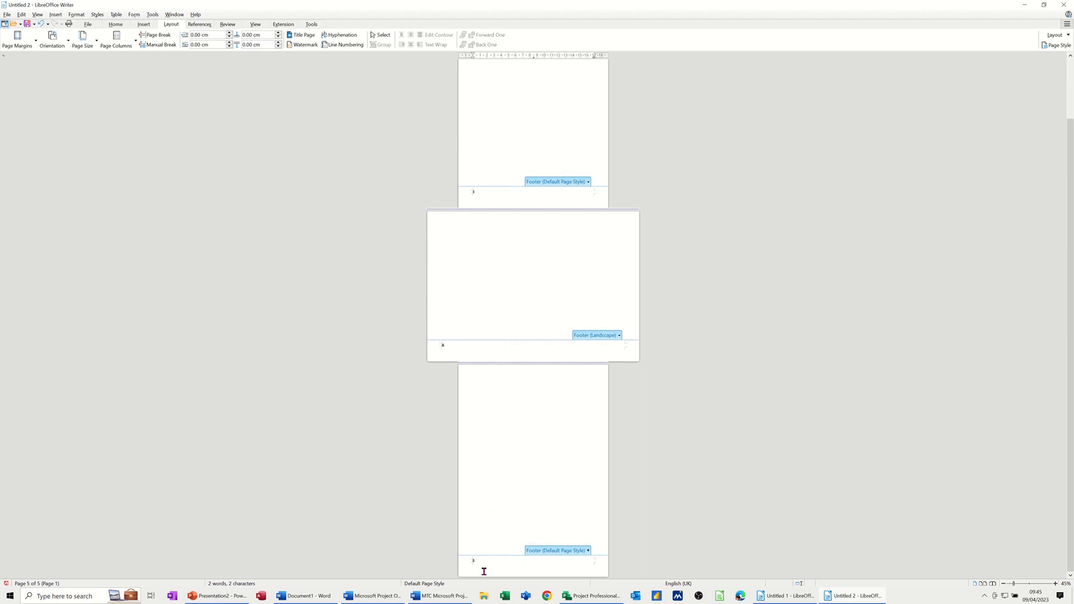
{"action": "mouse_move", "coordinate": [484, 199]}
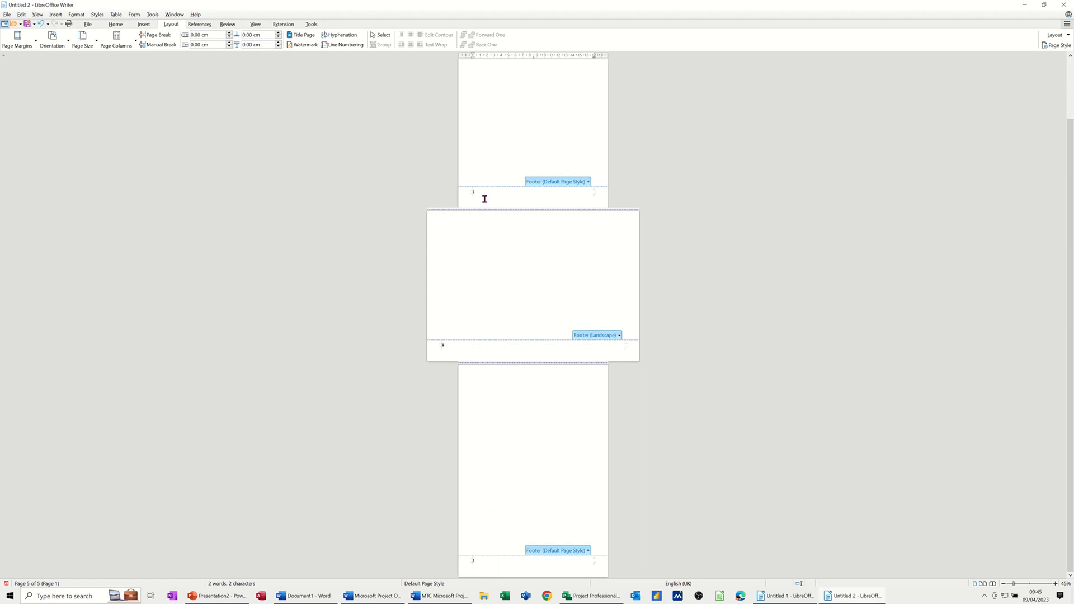
{"action": "mouse_move", "coordinate": [492, 204]}
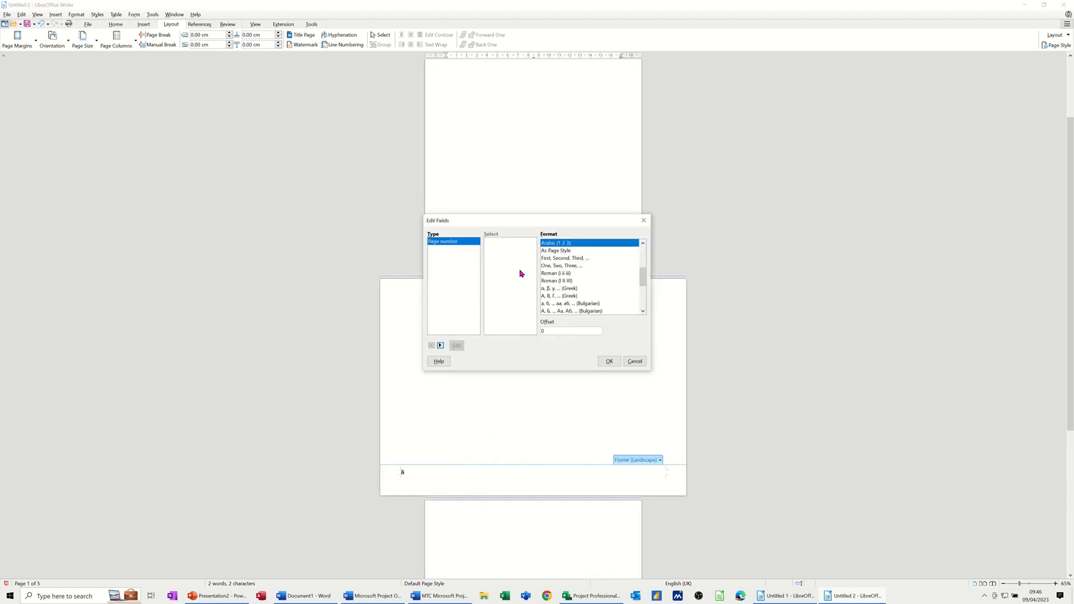
{"action": "mouse_move", "coordinate": [640, 282]}
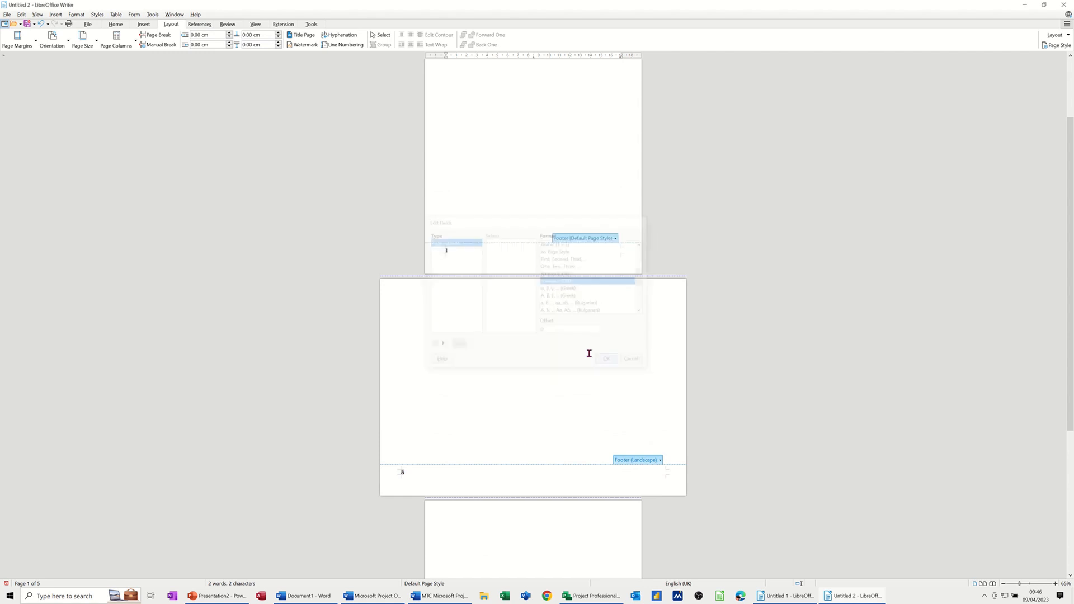
{"action": "left_click", "coordinate": [605, 357]}
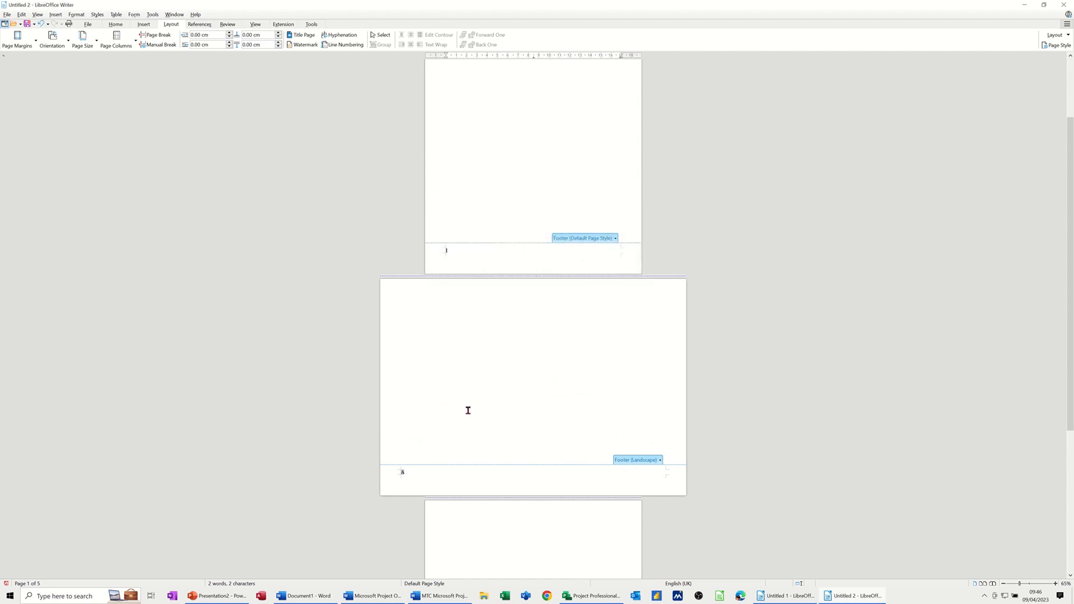
{"action": "scroll", "scroll_direction": "down", "scroll_amount": 3}
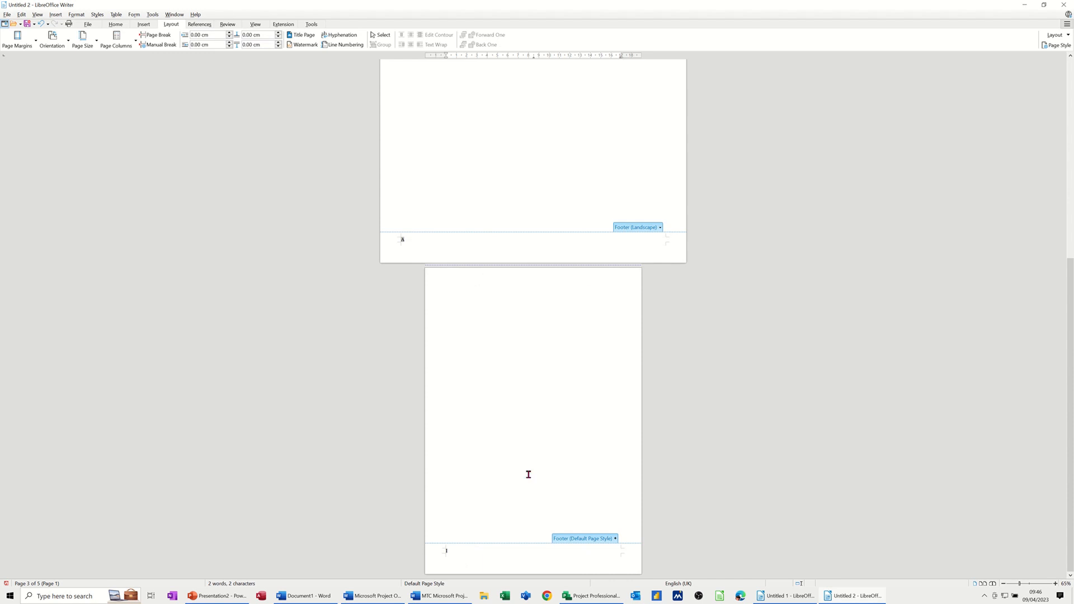